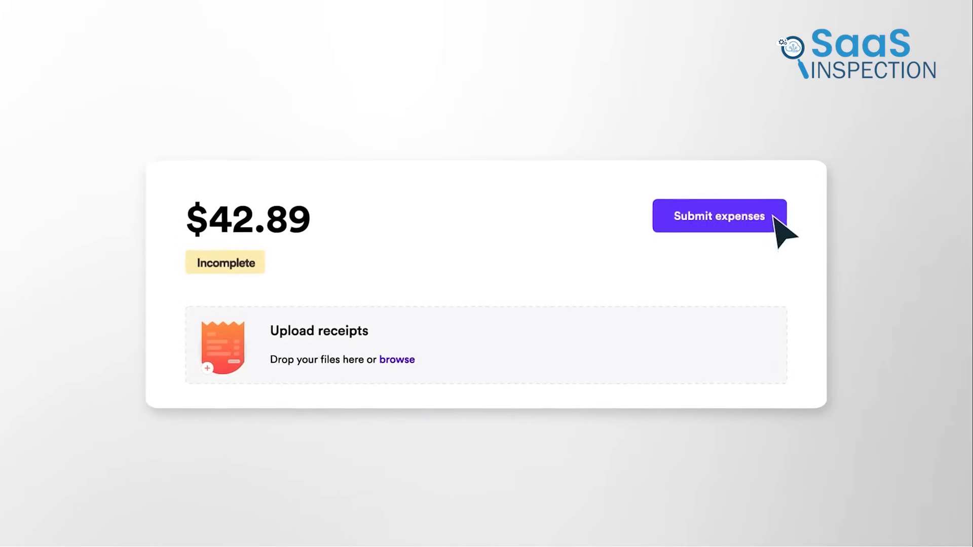
# Step: Open the Cards summary listing Sam's Expense Card and John's Travel Card
pyautogui.click(718, 216)
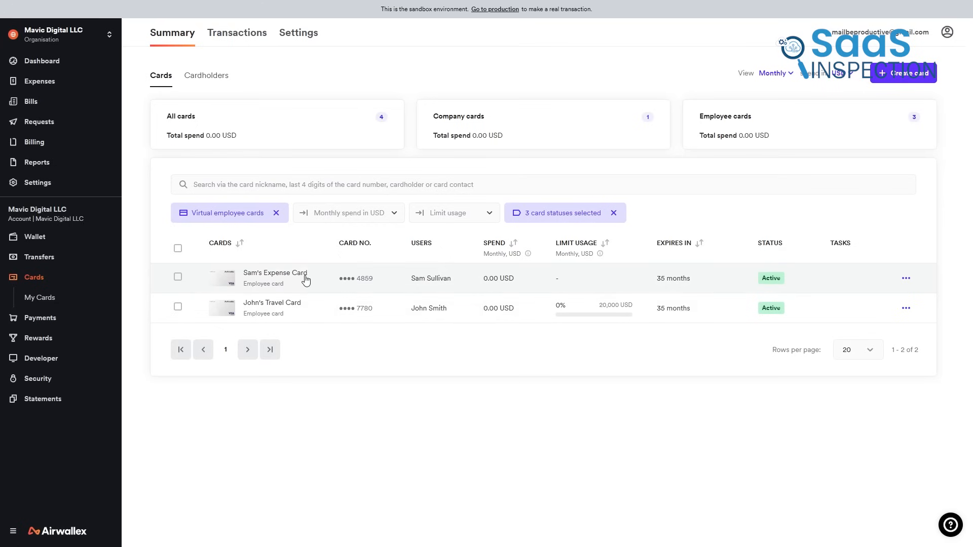
# Step: Review Sam's Expense Card, then John's Travel Card with its 20,000 USD limit and spend
pyautogui.click(274, 279)
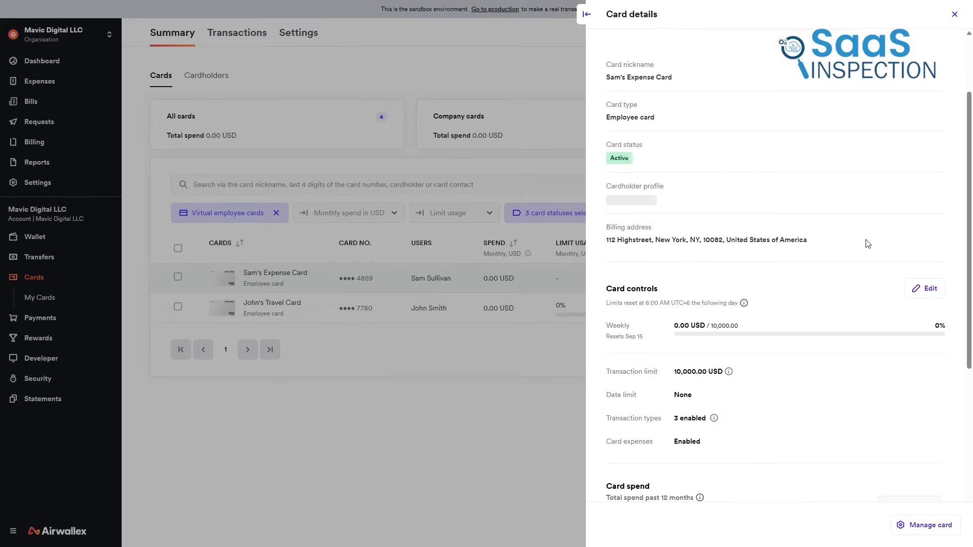
pyautogui.scroll(-3)
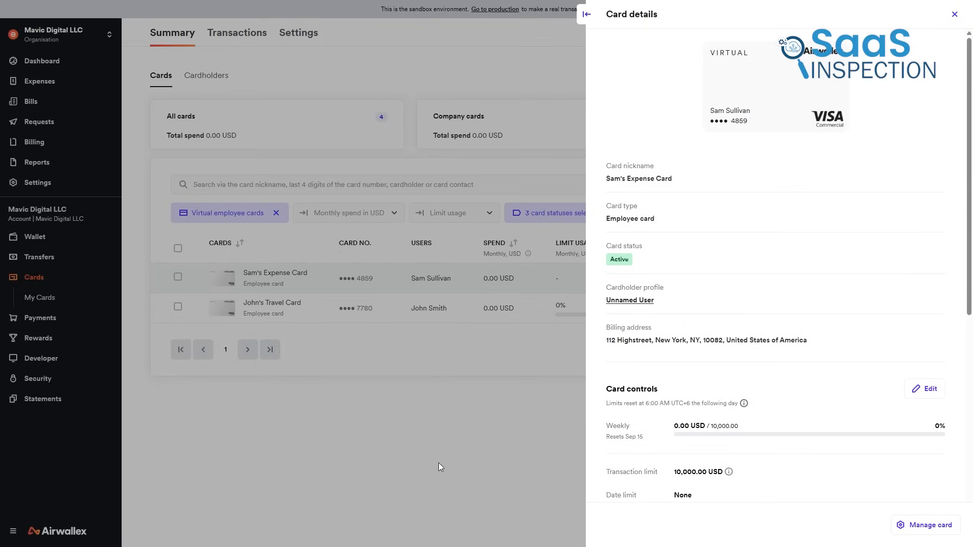
pyautogui.click(271, 308)
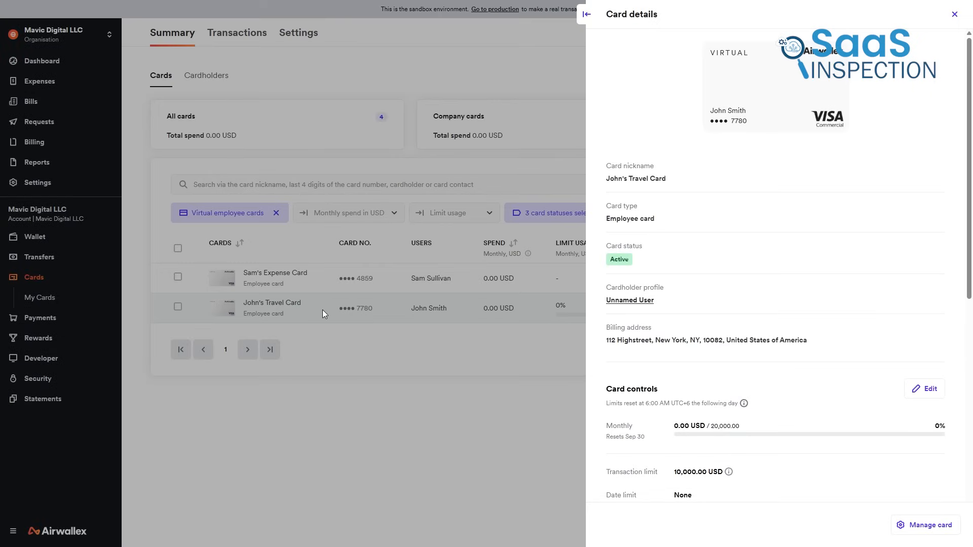
pyautogui.scroll(-3)
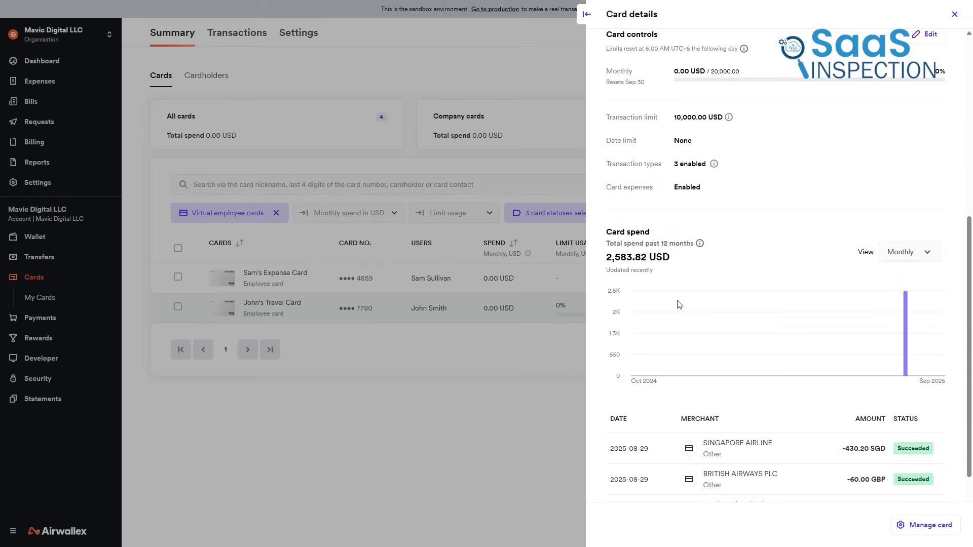
pyautogui.scroll(-3)
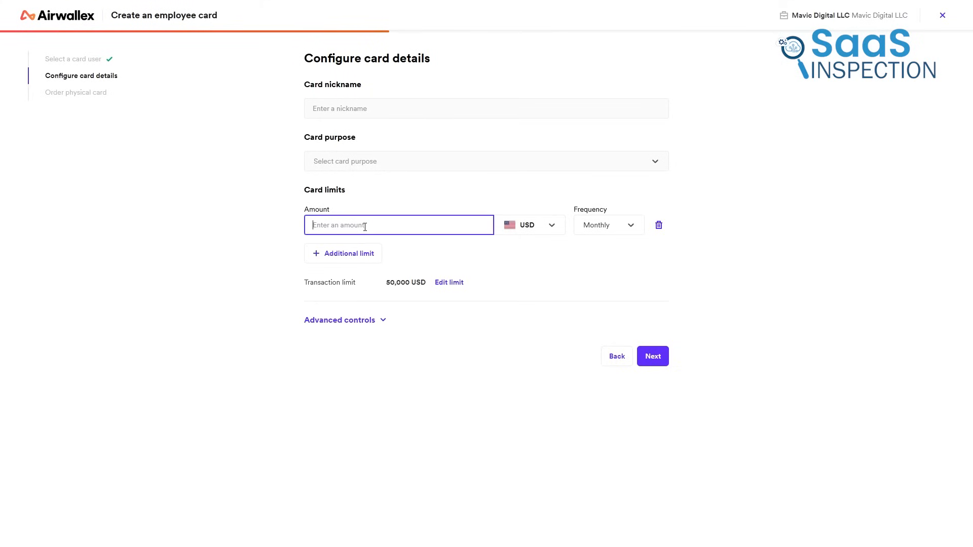
# Step: Enter a 10,000 USD limit, nickname Sam, and Office supplies as the card purpose
pyautogui.write('10,000')
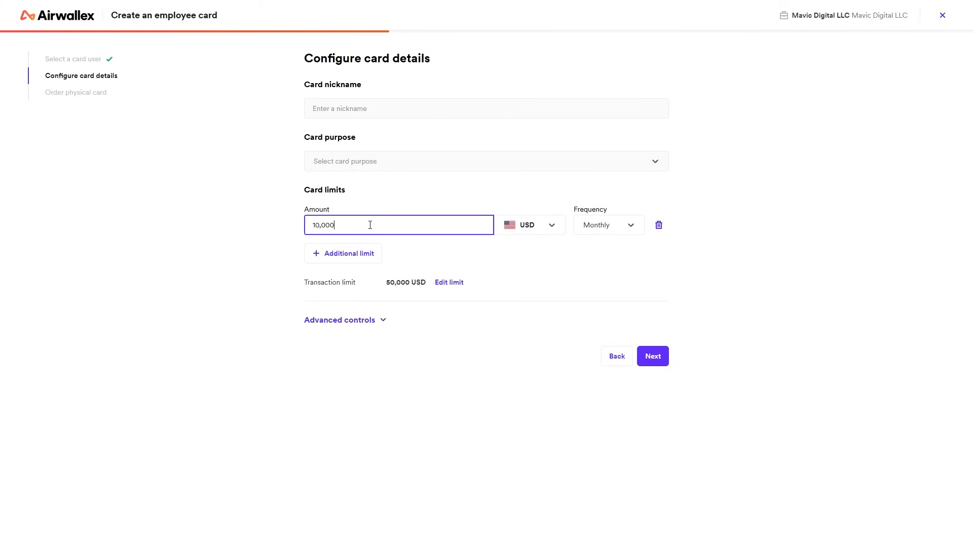
pyautogui.click(607, 224)
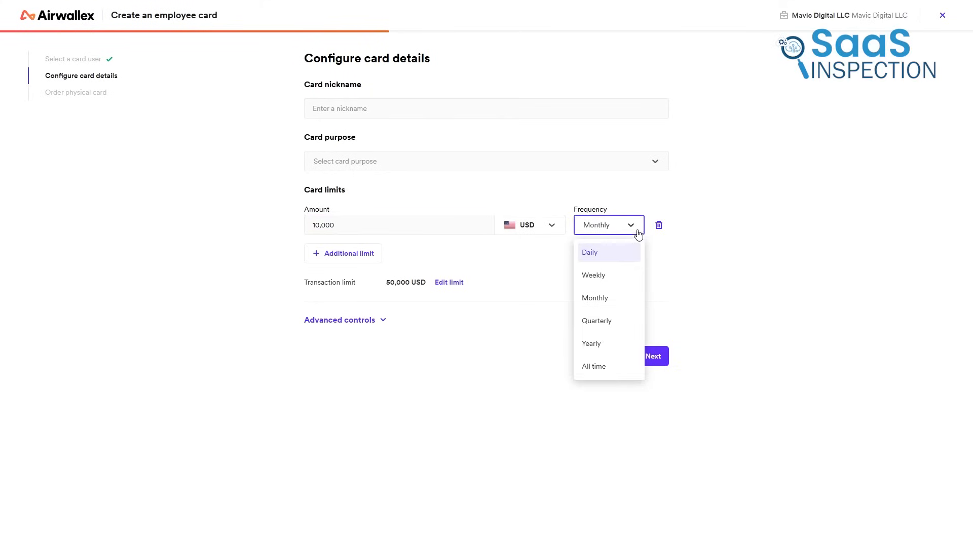
pyautogui.moveTo(626, 252)
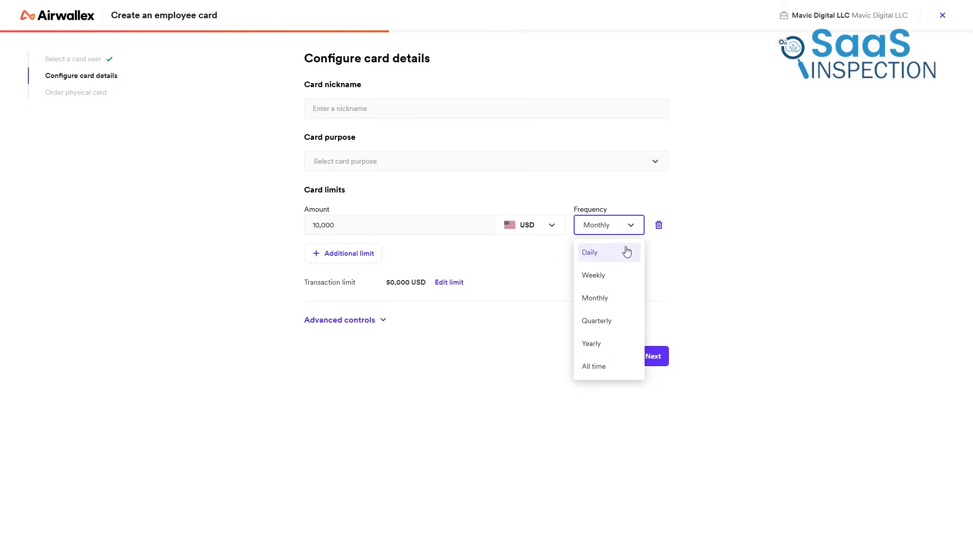
pyautogui.click(486, 108)
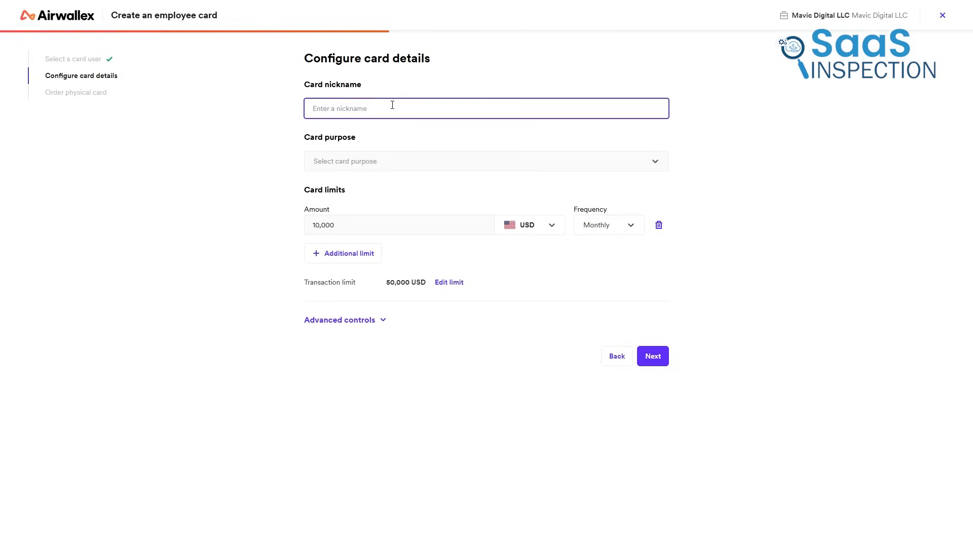
pyautogui.write('Sa')
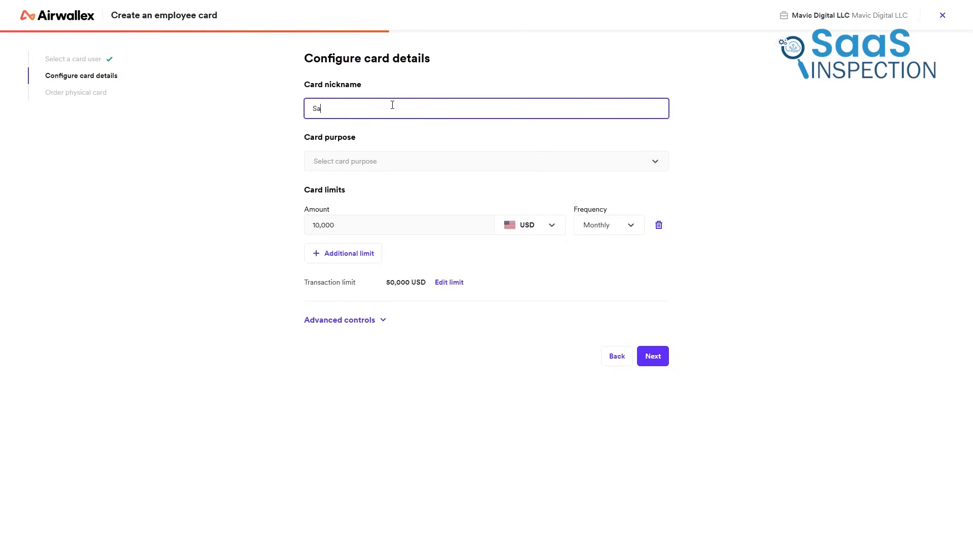
pyautogui.click(486, 162)
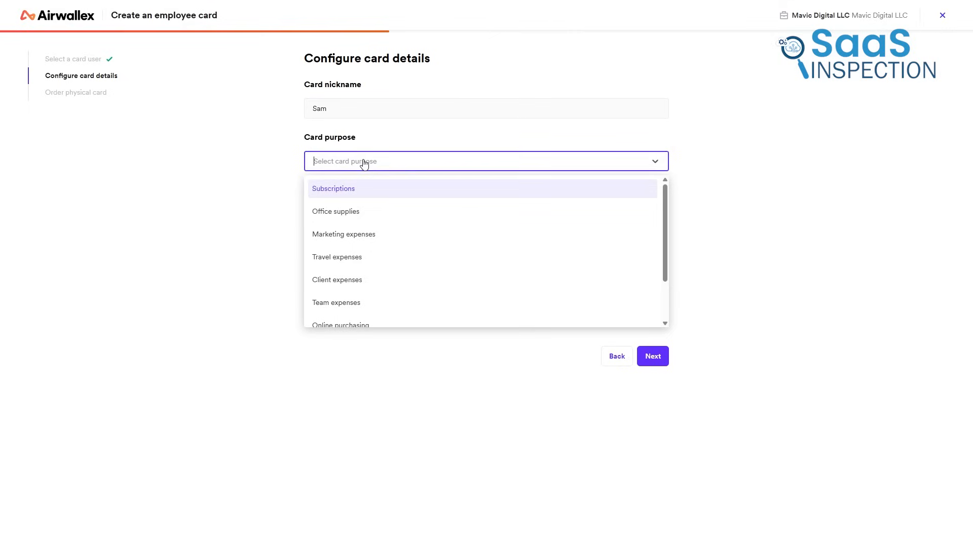
pyautogui.click(336, 211)
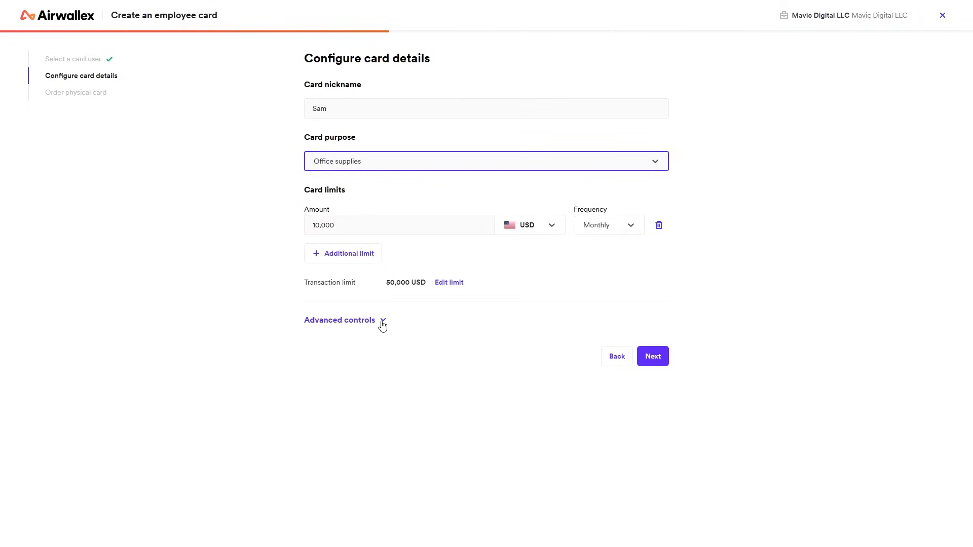
# Step: Set a 5,000 USD per-transaction limit and start date, reaching the physical-card step
pyautogui.click(340, 320)
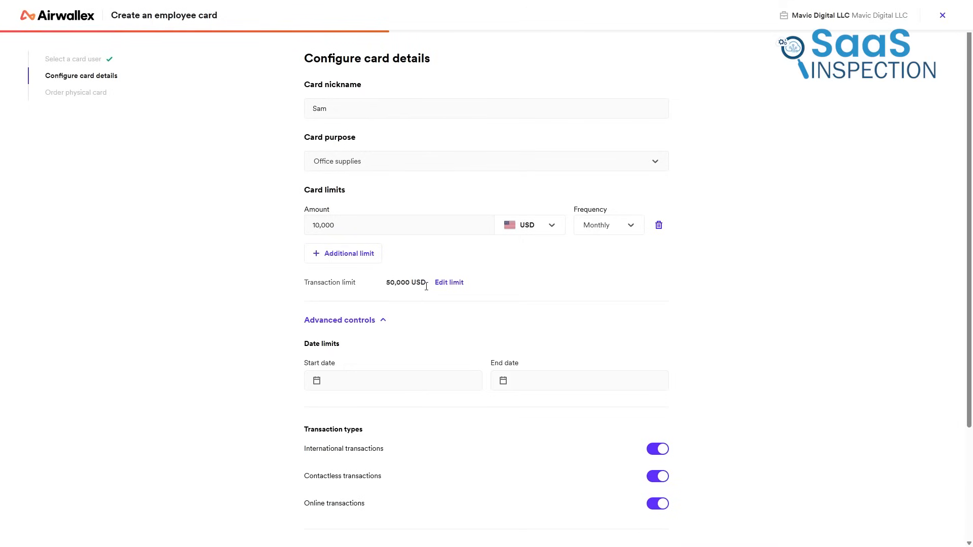
pyautogui.click(449, 282)
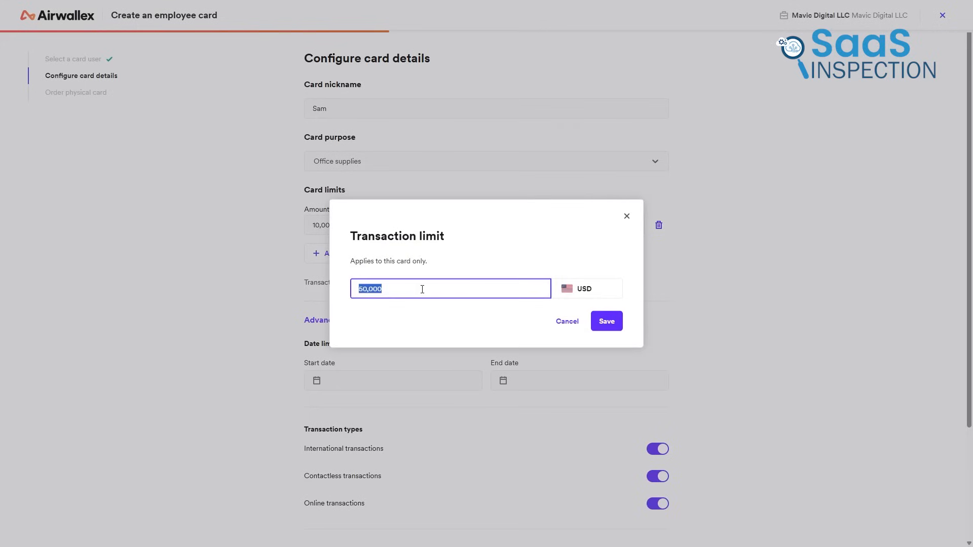
pyautogui.write('5,000')
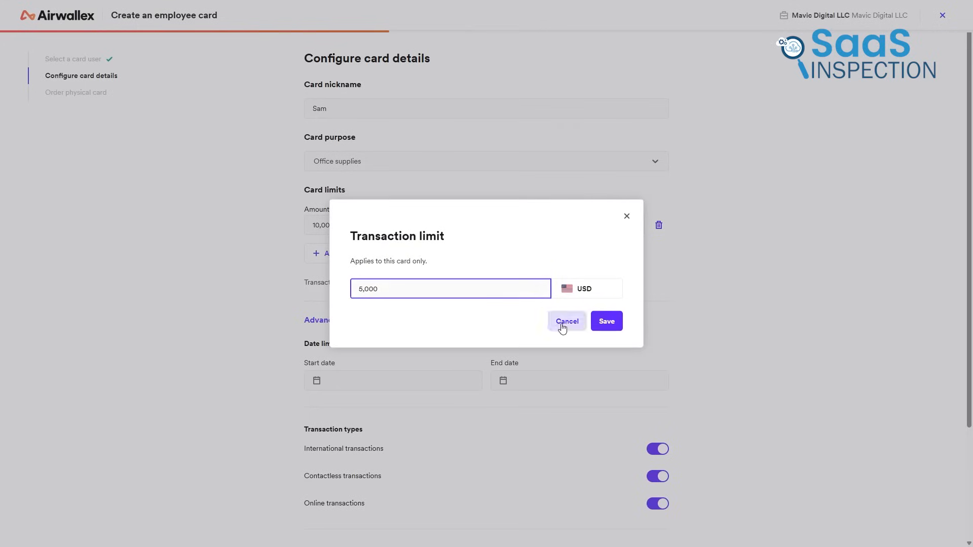
pyautogui.click(606, 321)
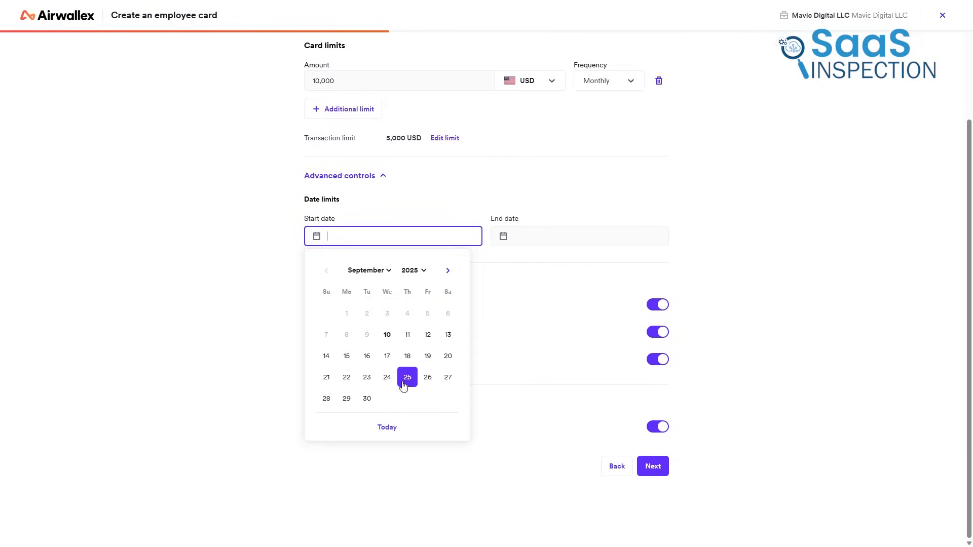
pyautogui.click(407, 334)
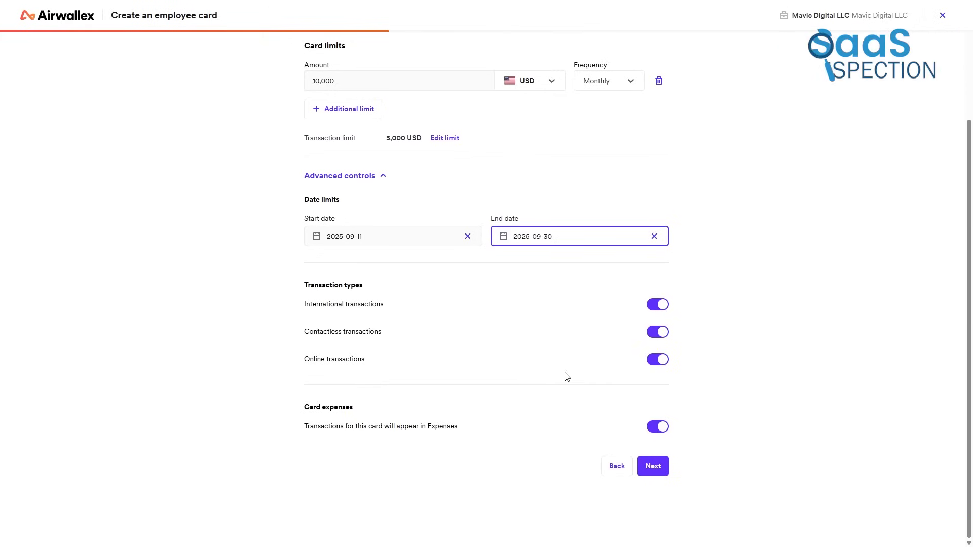
pyautogui.click(652, 467)
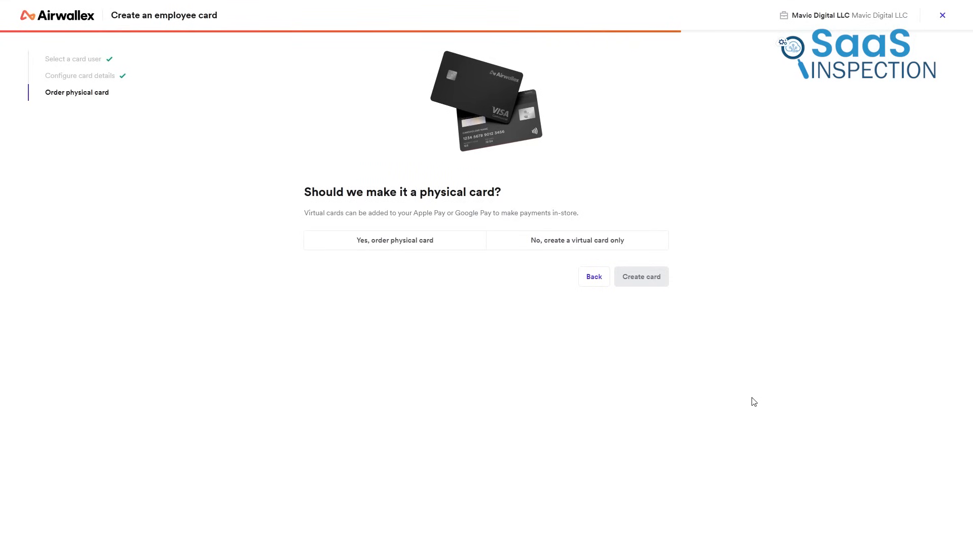
pyautogui.moveTo(804, 218)
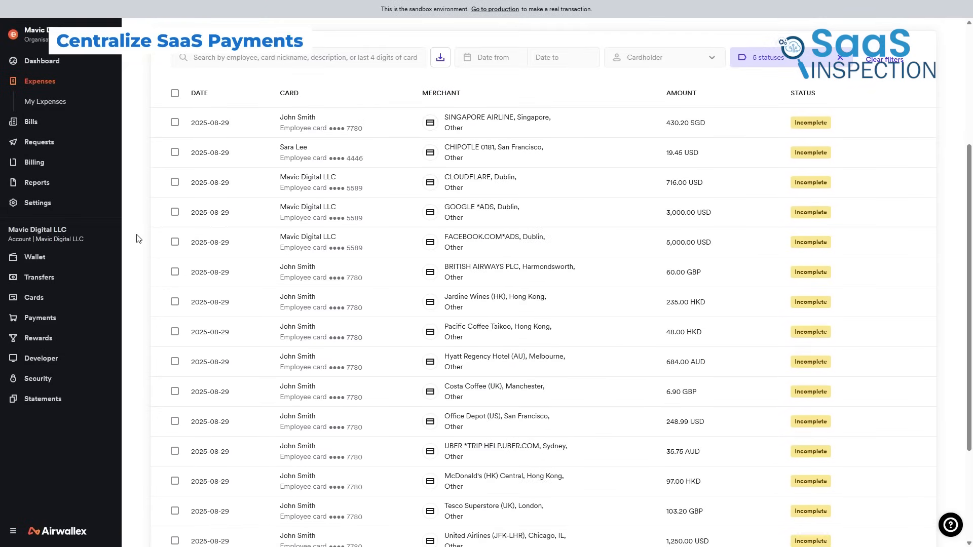
# Step: Browse expenses, then the Payments overview: 10,575.03 USD gross sales, 13 successful payments
pyautogui.scroll(-3)
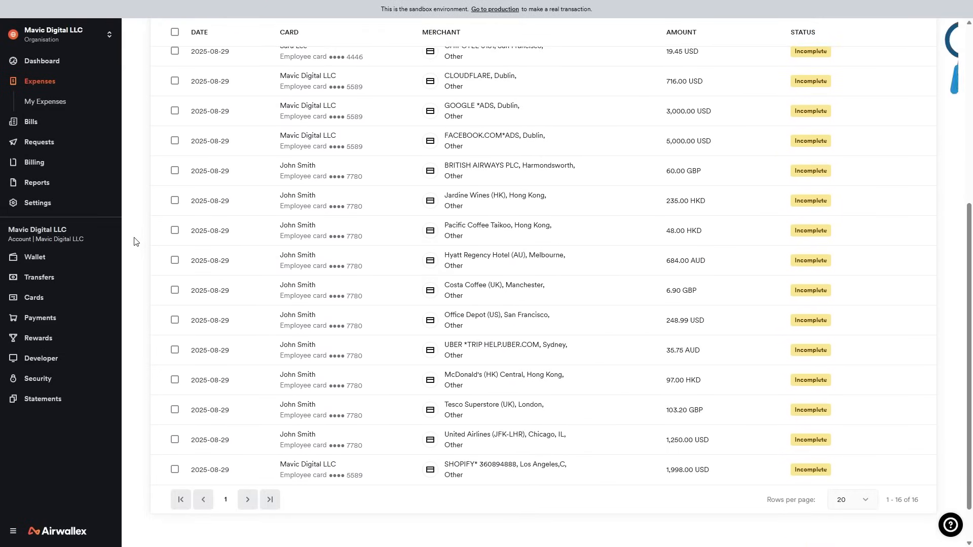
pyautogui.click(35, 238)
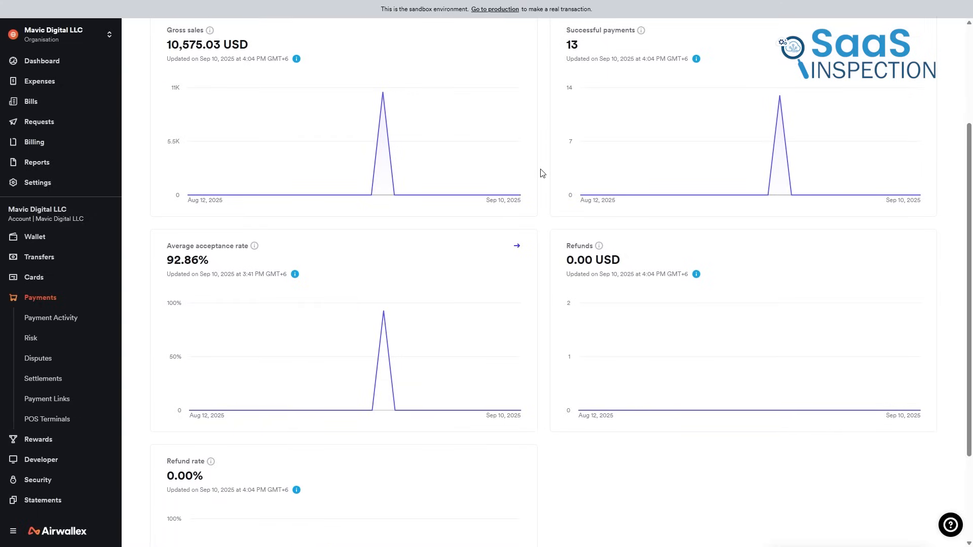
pyautogui.scroll(-3)
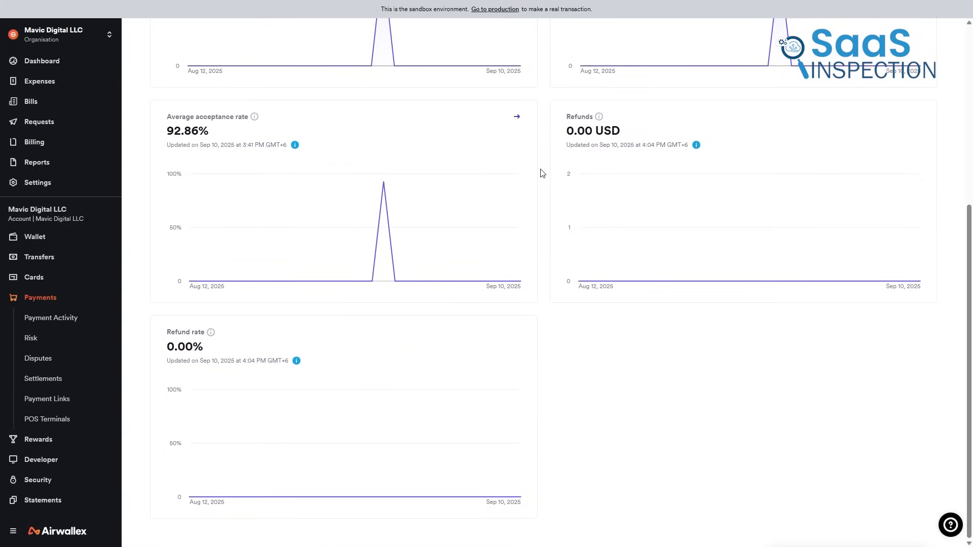
pyautogui.scroll(3)
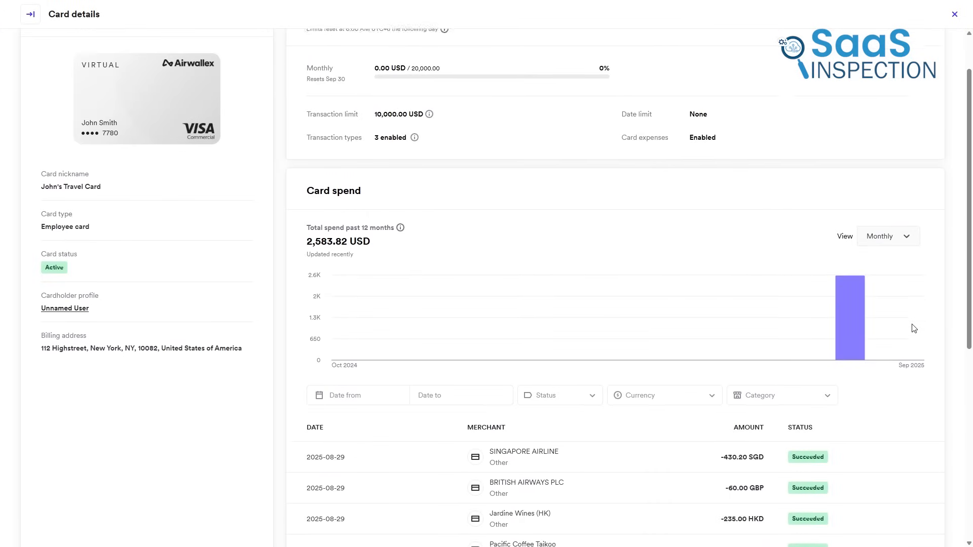
pyautogui.scroll(-3)
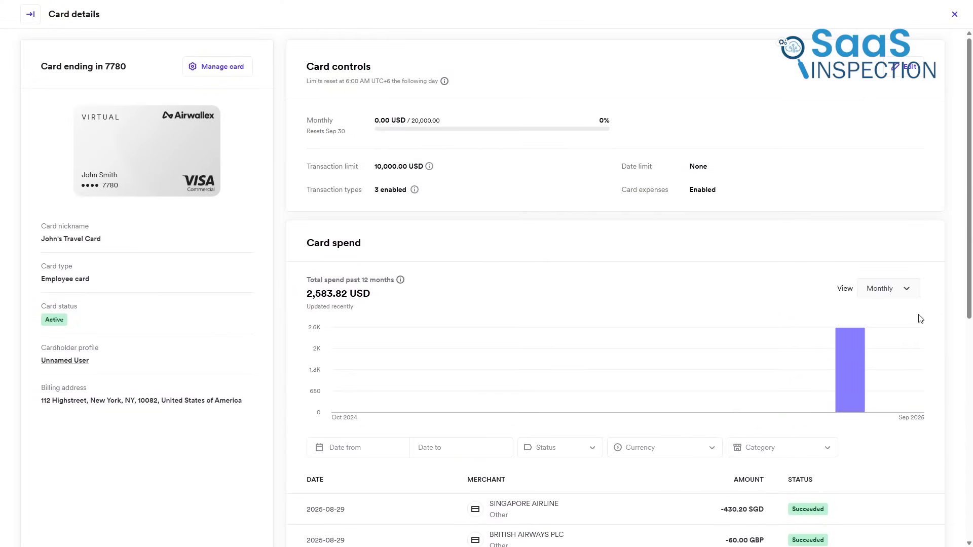
pyautogui.scroll(-3)
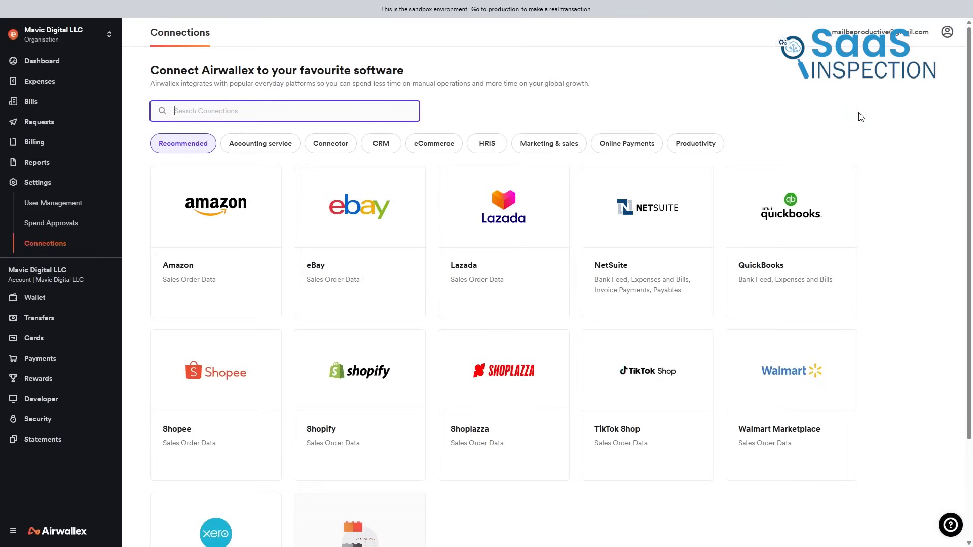
# Step: View Xero Bank Feed details, then open the Hong Kong Water Service transfer
pyautogui.scroll(-3)
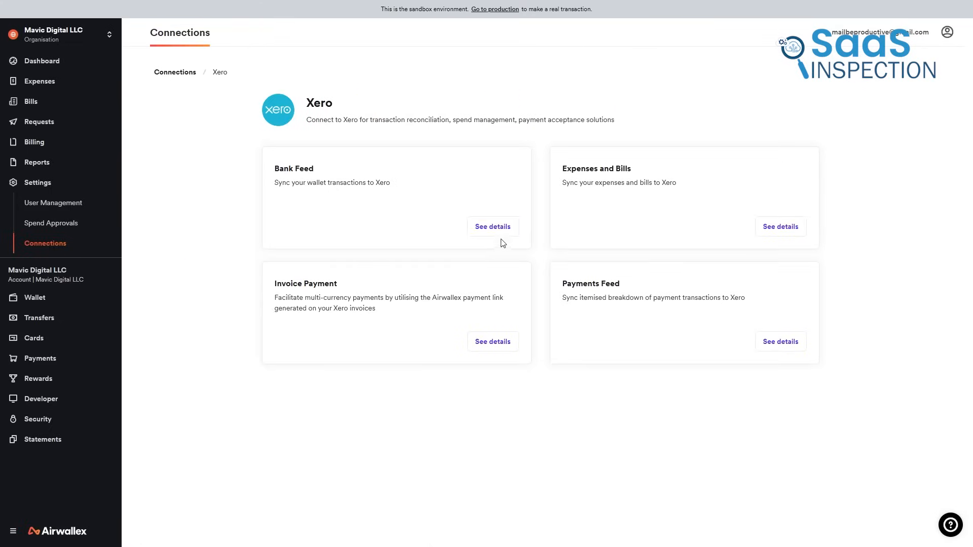
pyautogui.click(493, 227)
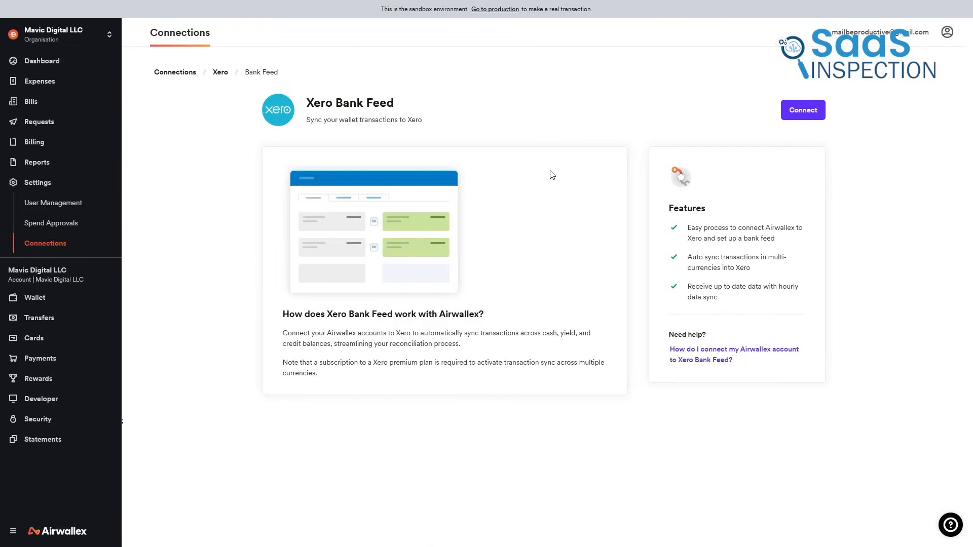
pyautogui.click(802, 110)
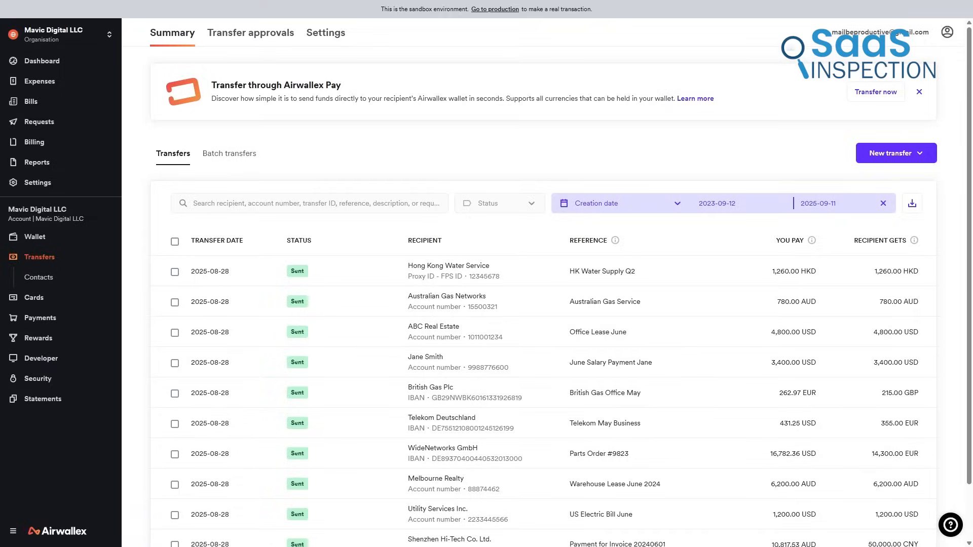
pyautogui.scroll(-3)
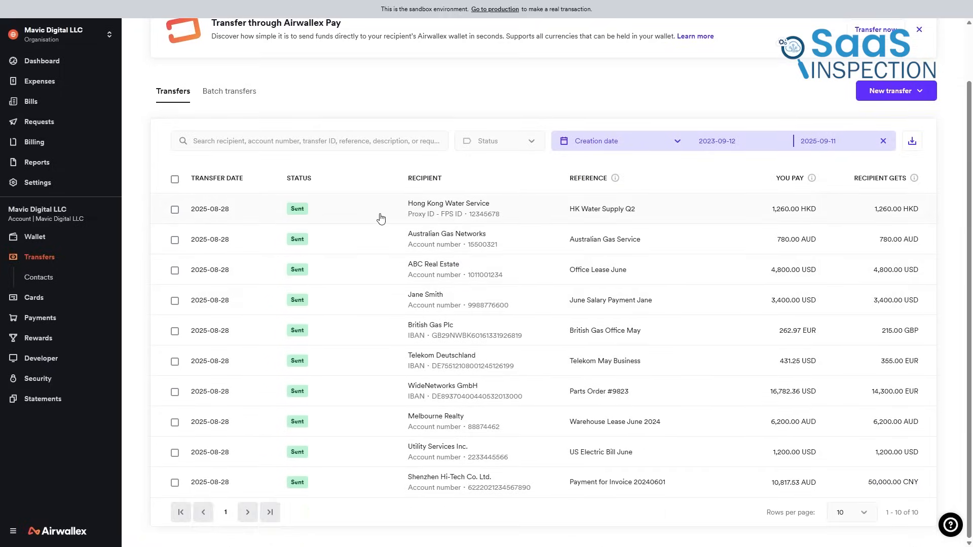
pyautogui.click(448, 208)
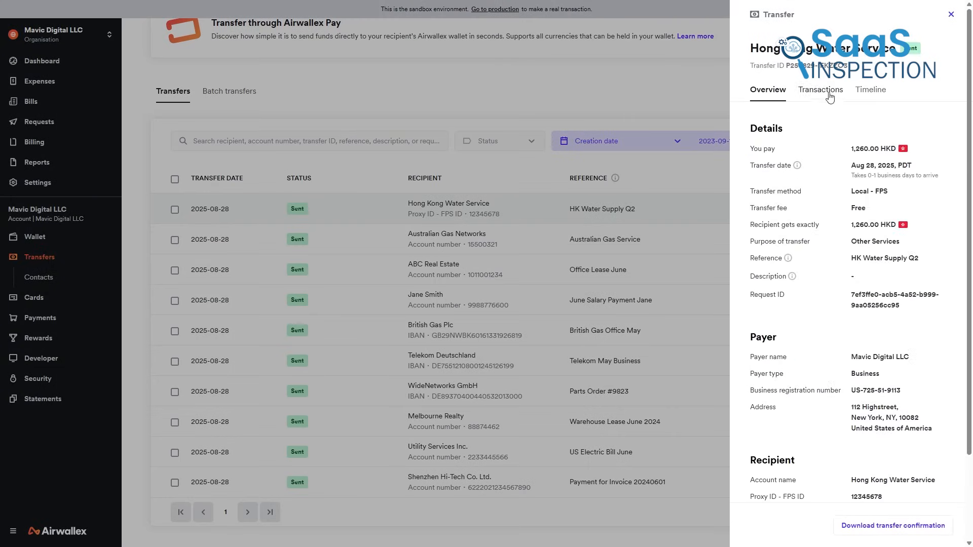
# Step: Open the water bill's wallet transaction, then the Expenses list of incomplete card purchases
pyautogui.click(819, 89)
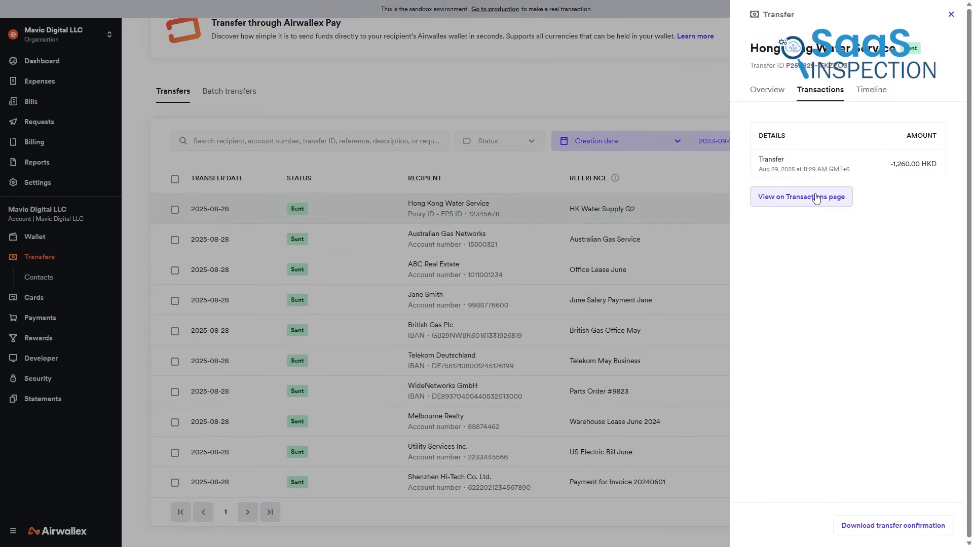
pyautogui.click(801, 197)
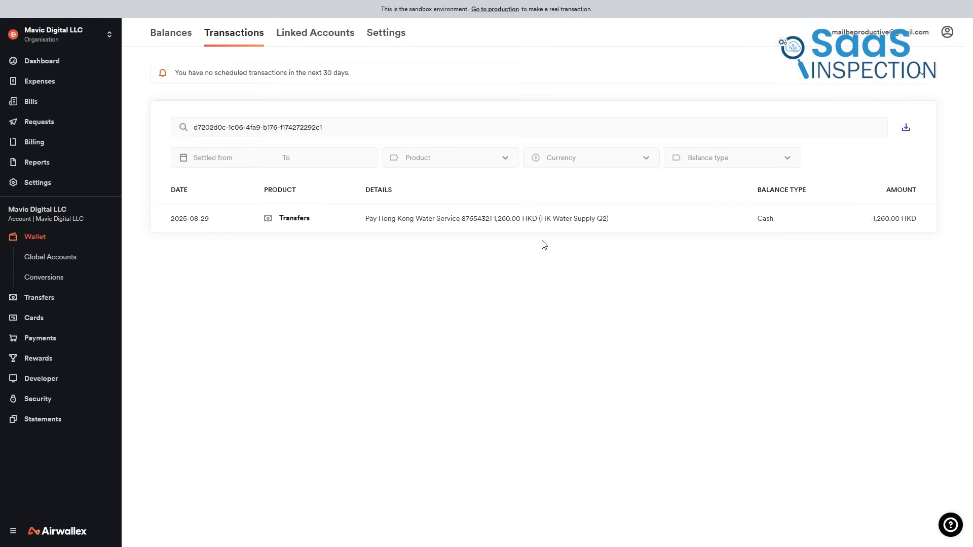
pyautogui.click(39, 81)
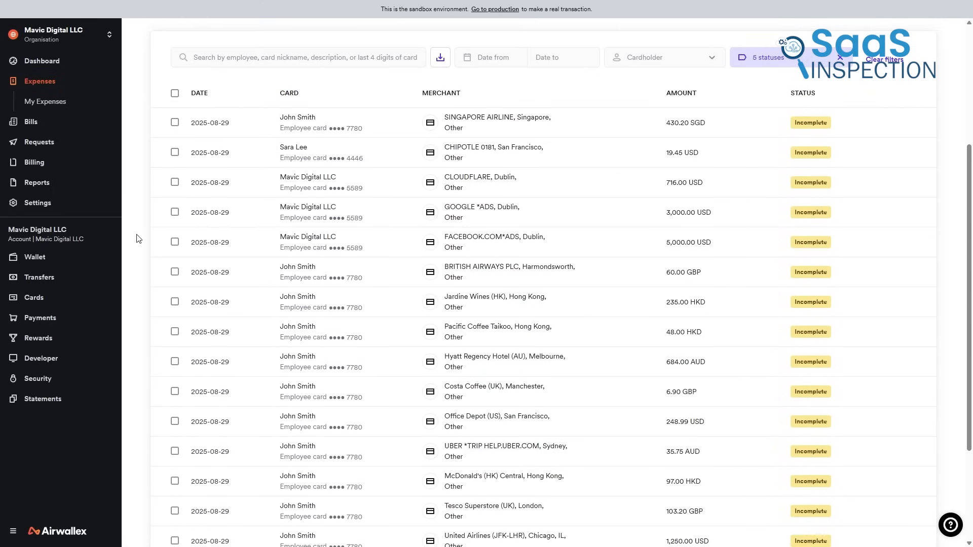
# Step: Scroll the transfers list toward the June Salary Payment transfer
pyautogui.scroll(-3)
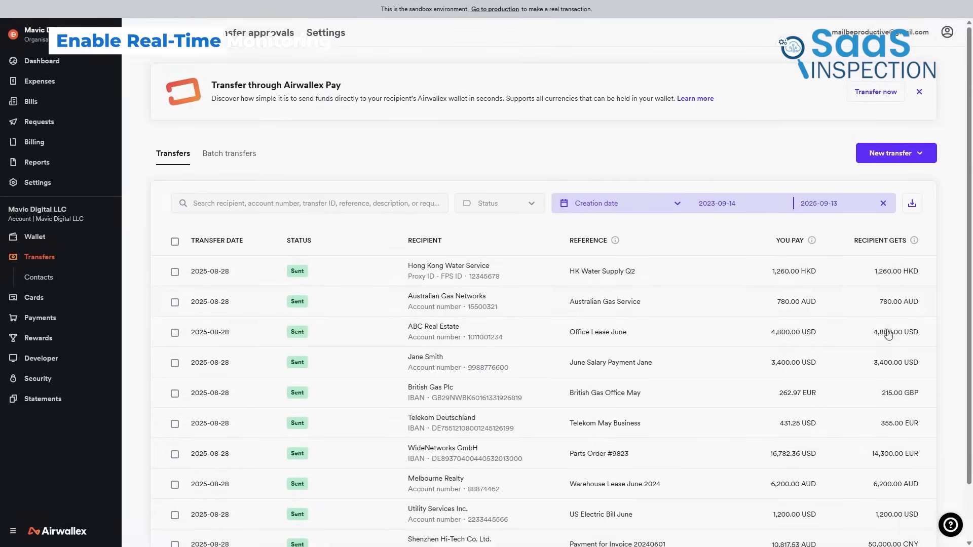
pyautogui.scroll(-3)
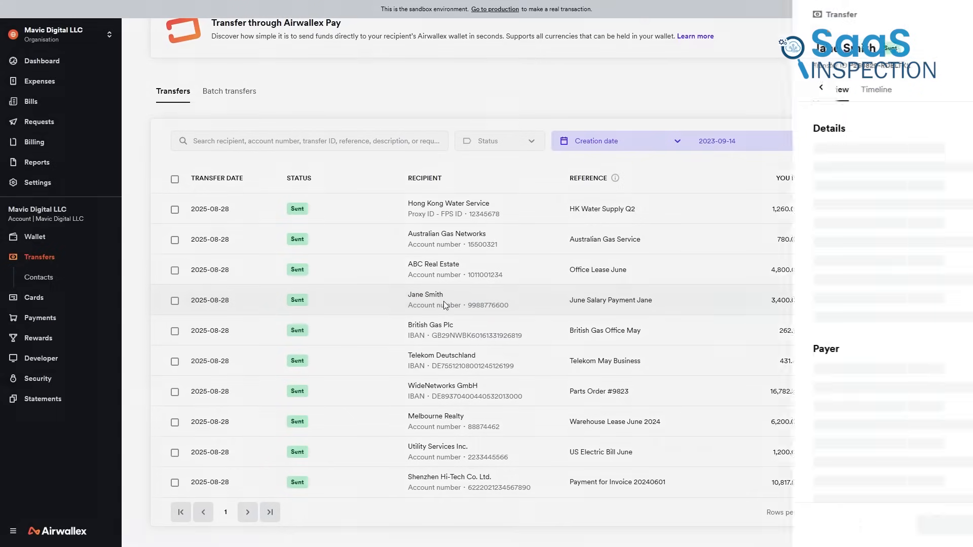
# Step: Open the salary transfer's wallet transaction, then the five-account Global Accounts summary
pyautogui.click(819, 90)
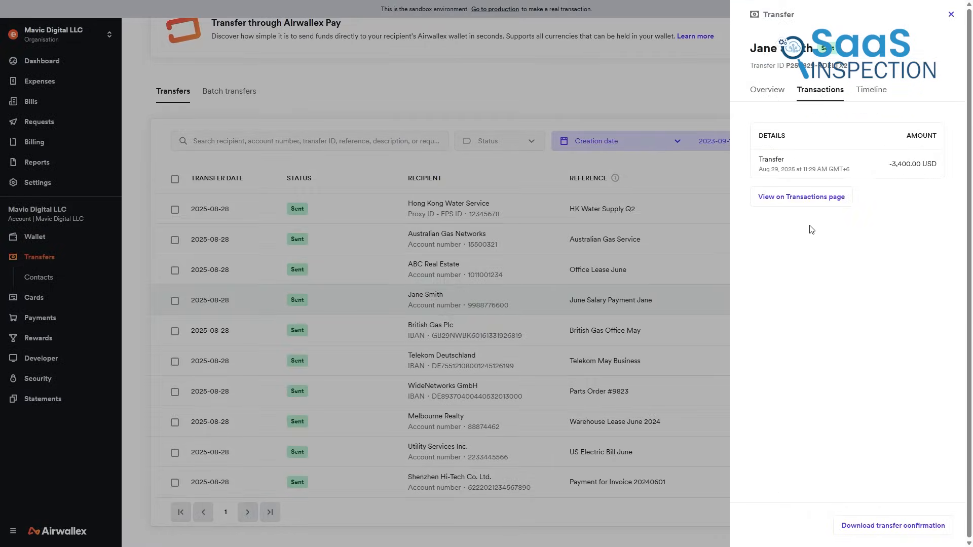
pyautogui.click(801, 197)
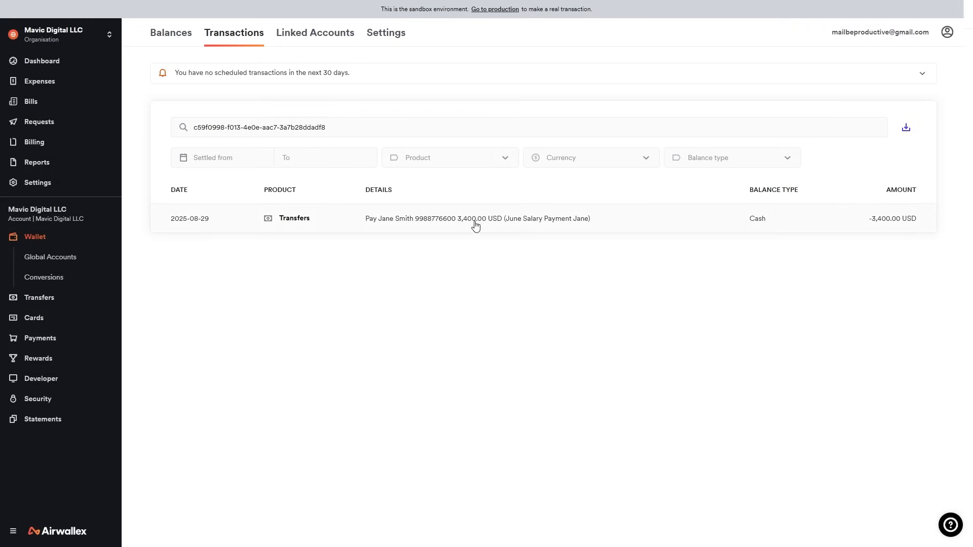
pyautogui.click(477, 218)
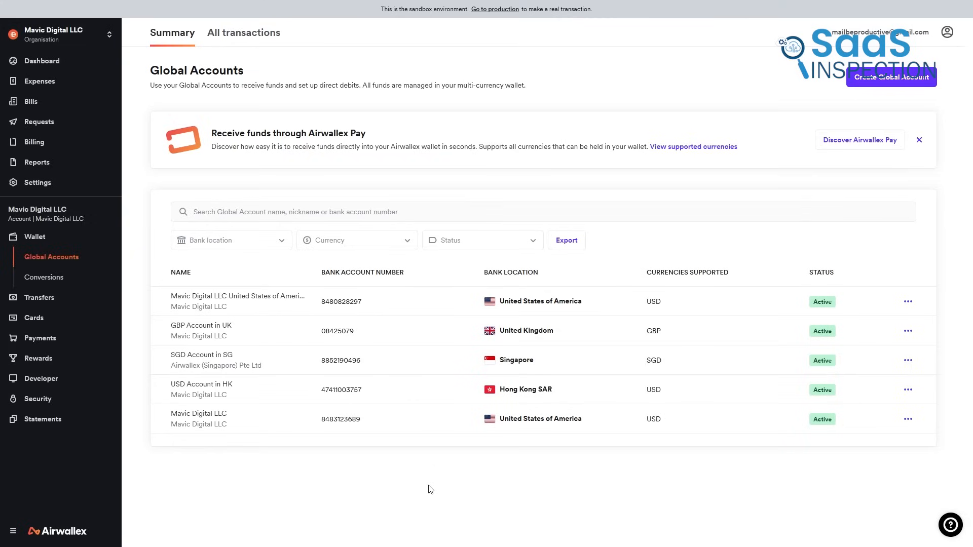
# Step: View the Oliver's Gadgets deposit, then the dashboard with its 77,346,521.93 USD balance
pyautogui.click(243, 32)
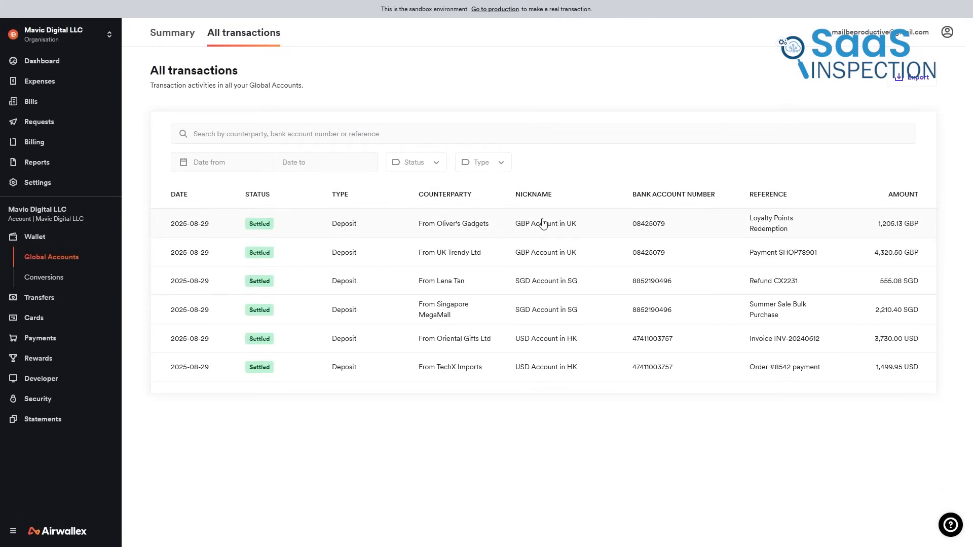
pyautogui.click(453, 224)
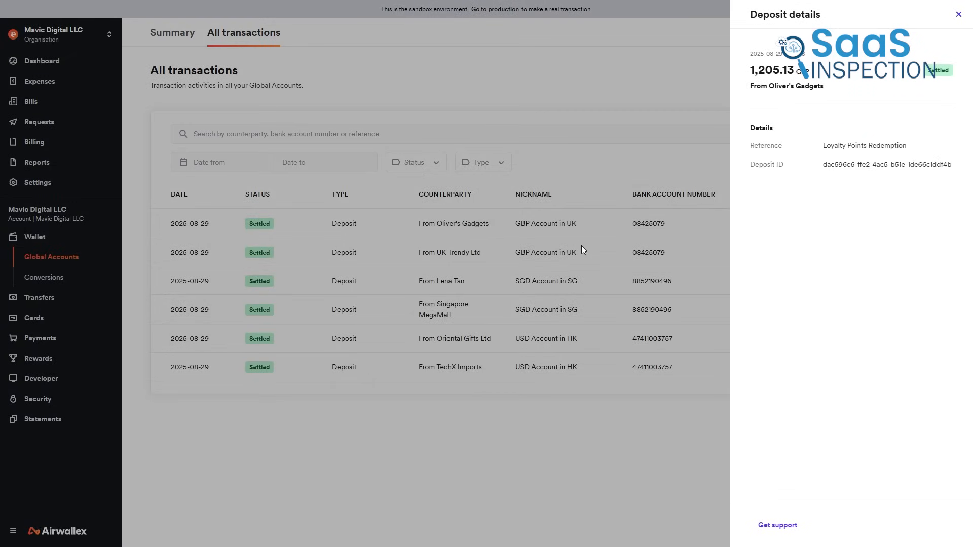
pyautogui.click(450, 252)
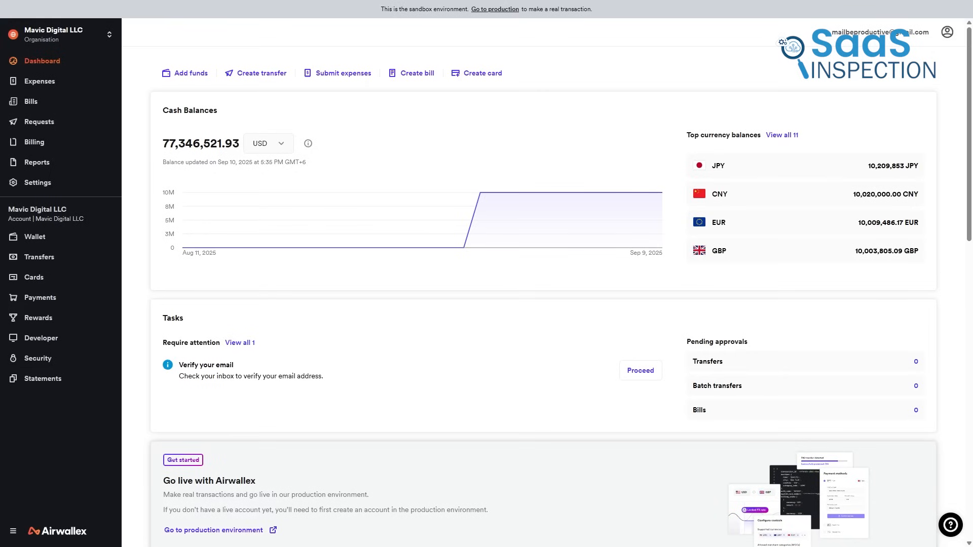
# Step: Browse the balance currency options, then start creating a new card
pyautogui.click(267, 144)
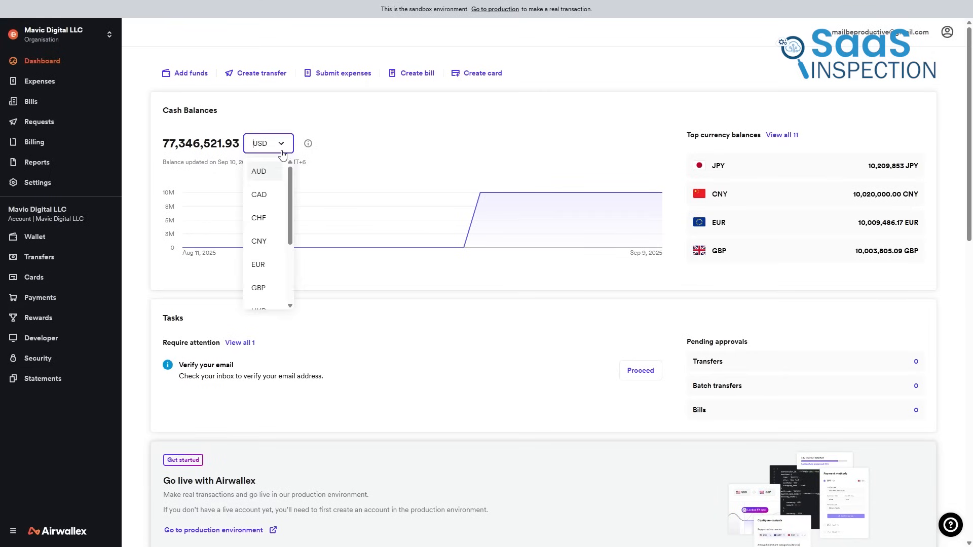
pyautogui.scroll(-3)
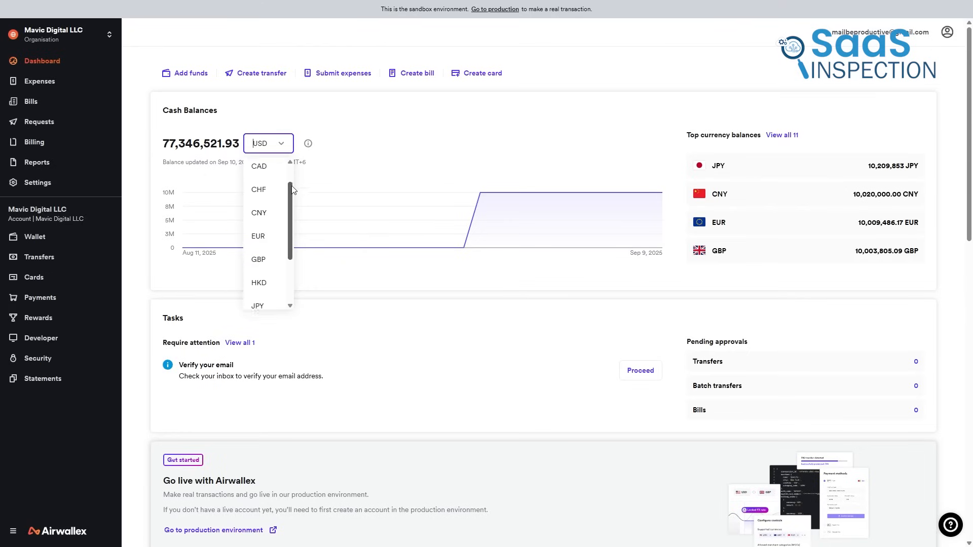
pyautogui.scroll(-3)
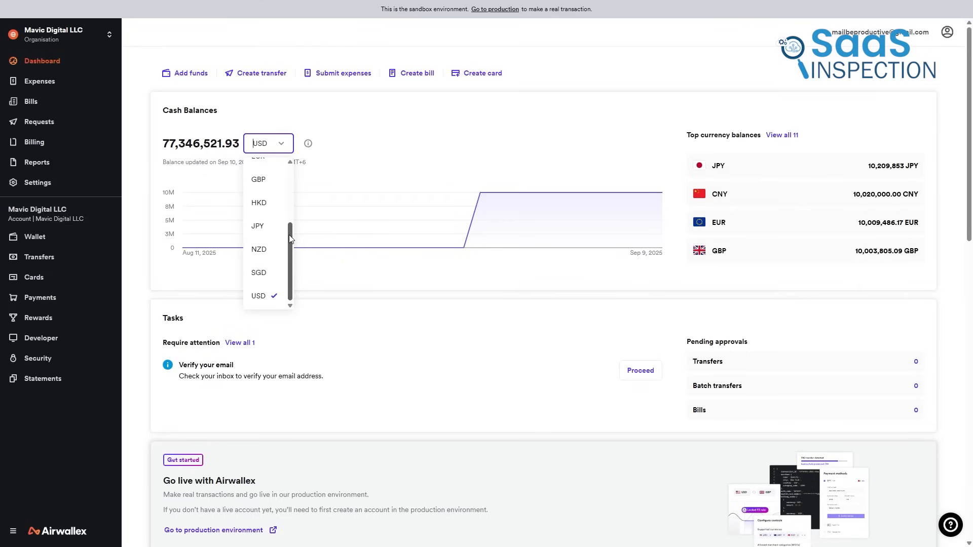
pyautogui.click(483, 72)
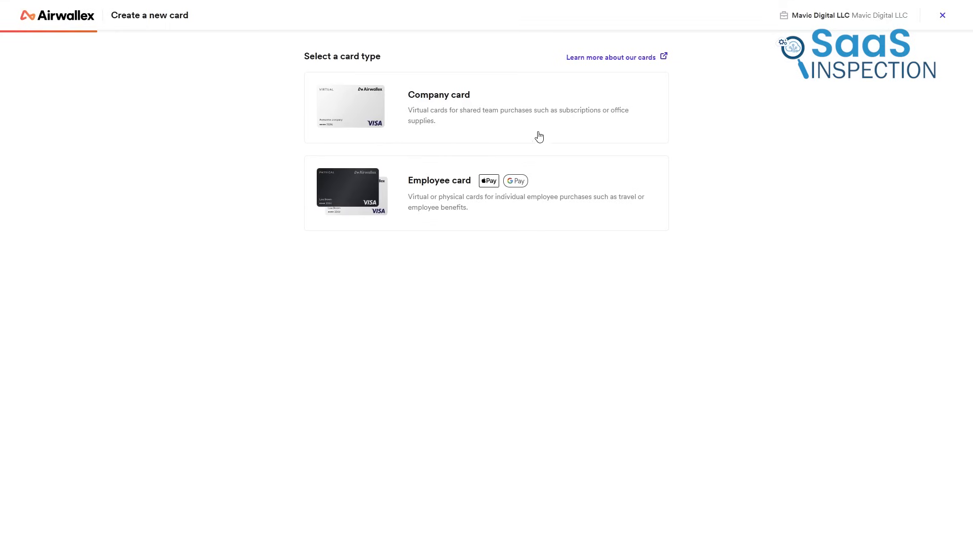
# Step: Create an employee card 'Sam' for the existing user for Marketing expenses, limited to 1,000 USD monthly
pyautogui.click(439, 180)
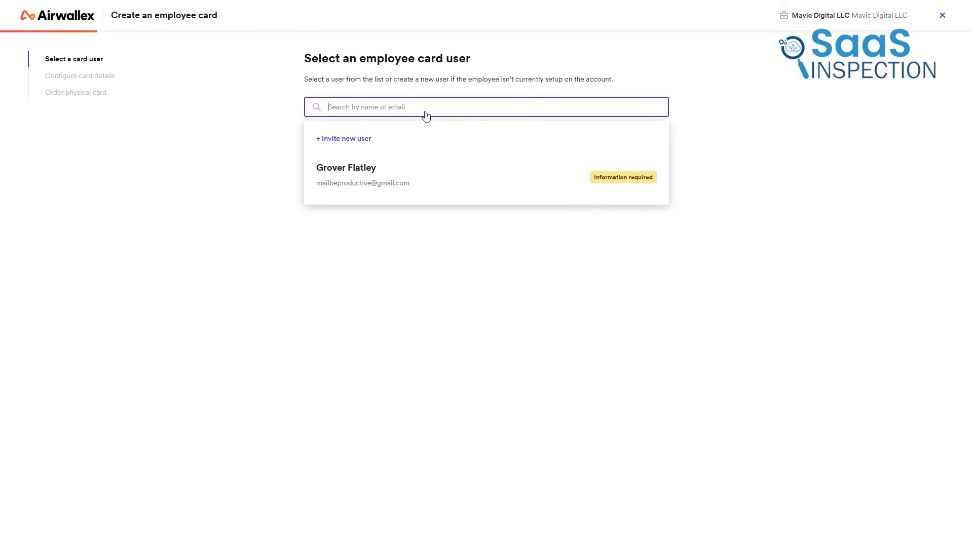
pyautogui.click(345, 175)
pyautogui.write('Sam')
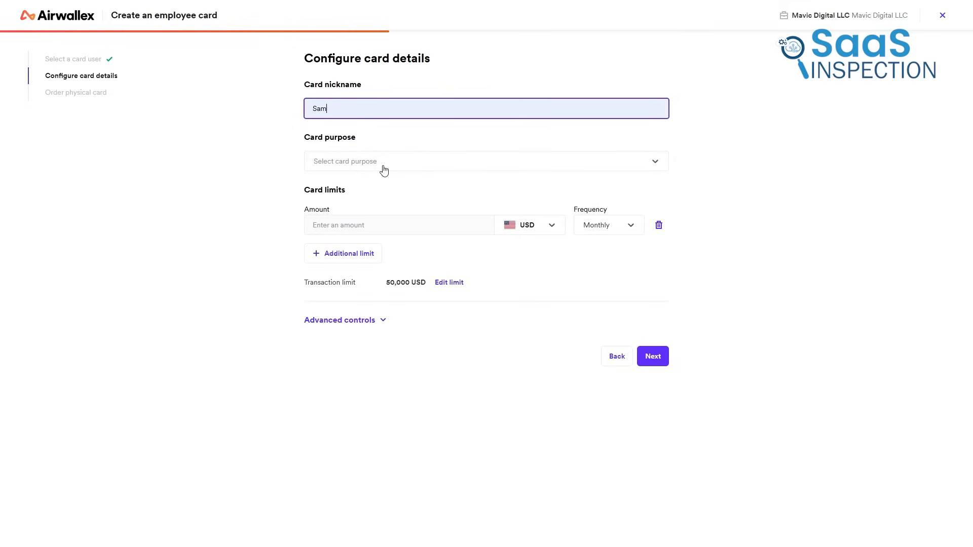
pyautogui.click(486, 161)
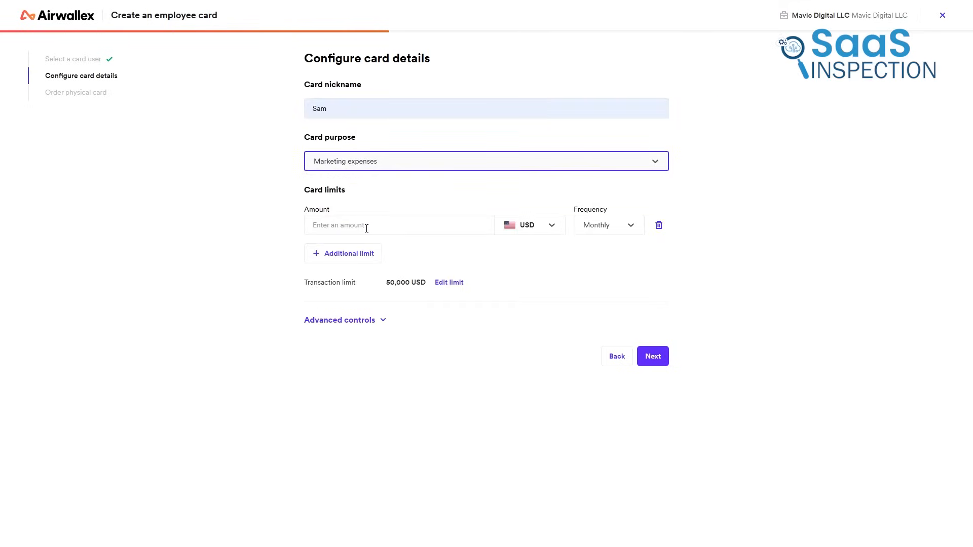
pyautogui.write('100')
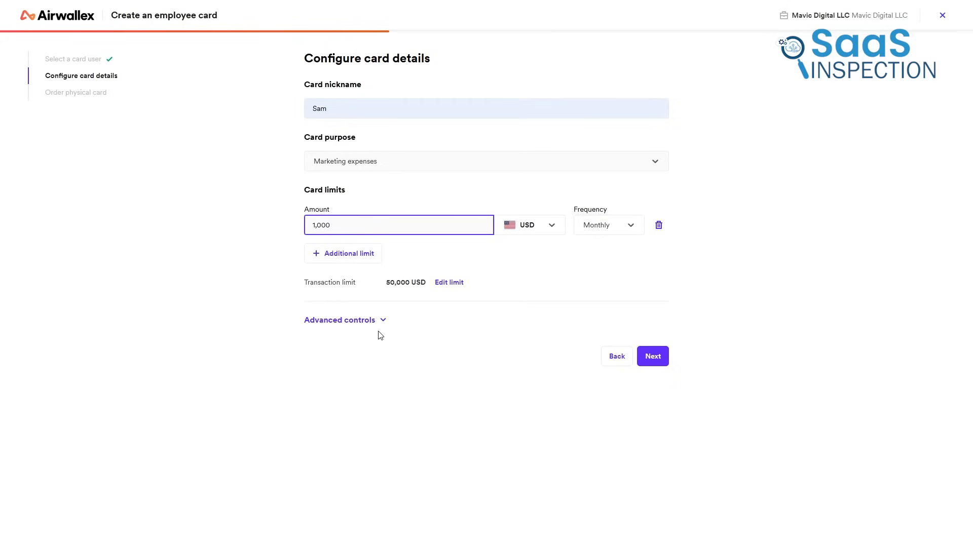
pyautogui.click(339, 319)
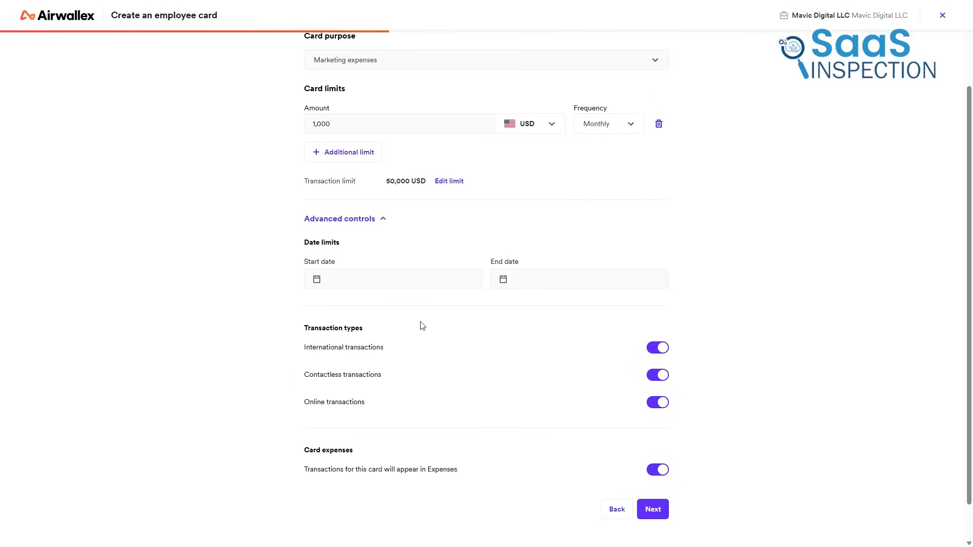
pyautogui.click(652, 509)
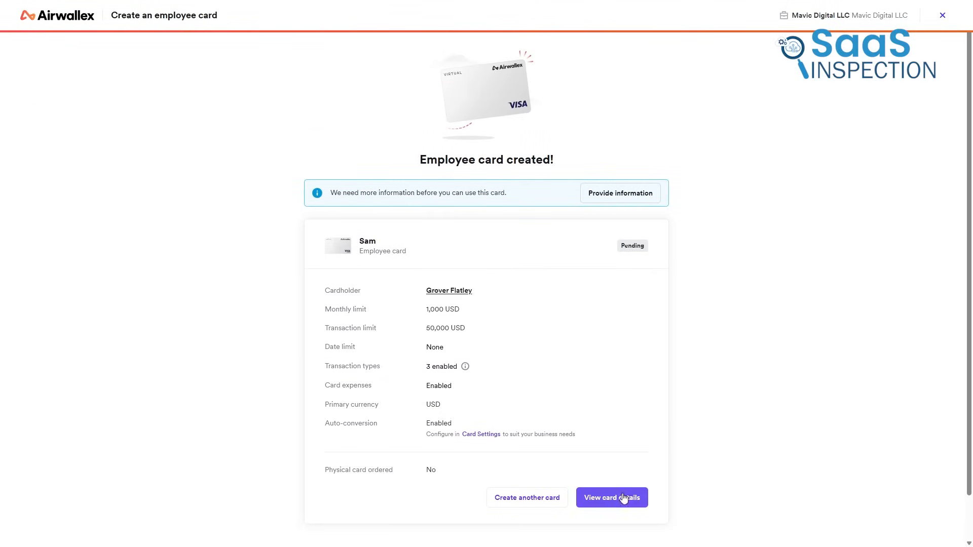
# Step: View the Sam card's details and scroll to its card controls
pyautogui.click(610, 498)
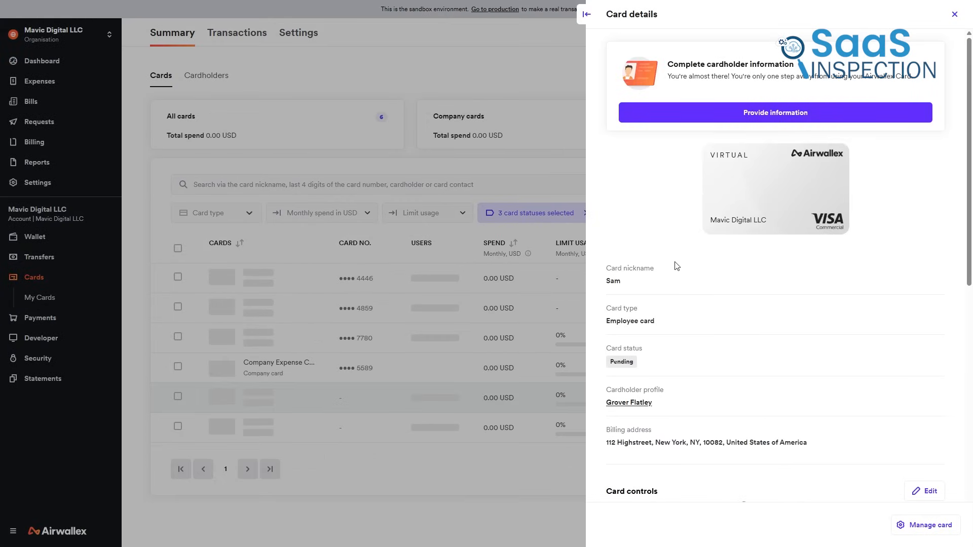
pyautogui.scroll(-3)
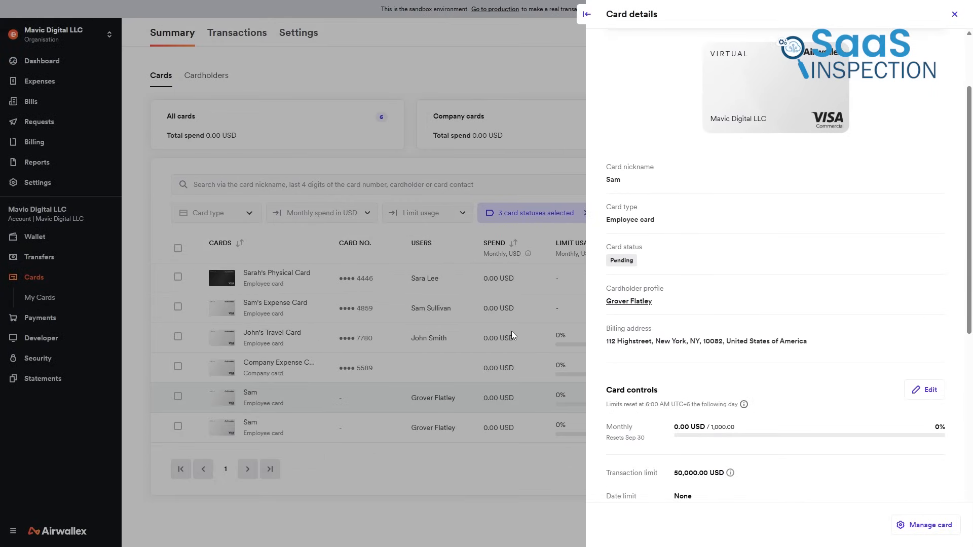
pyautogui.moveTo(569, 358)
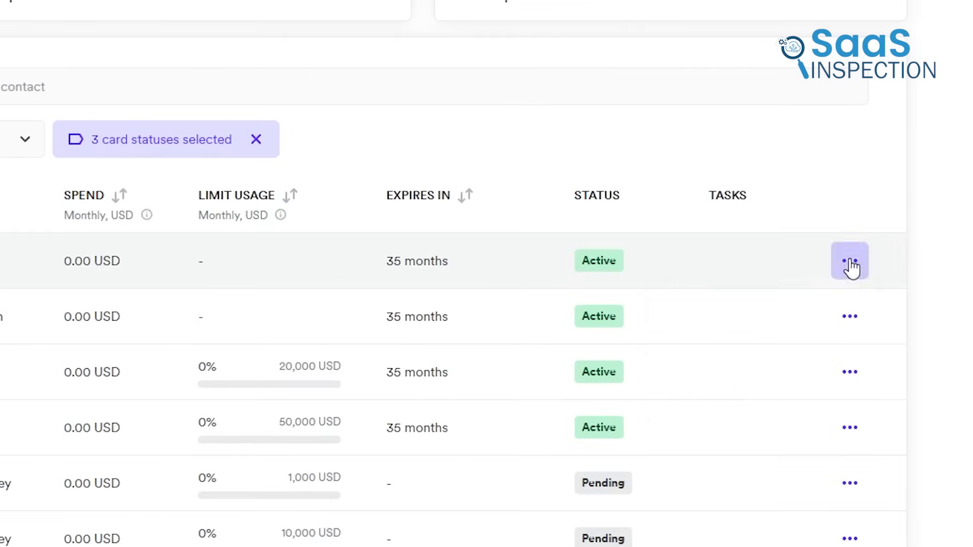
# Step: Open the actions menu for the first card in the cards list
pyautogui.click(849, 261)
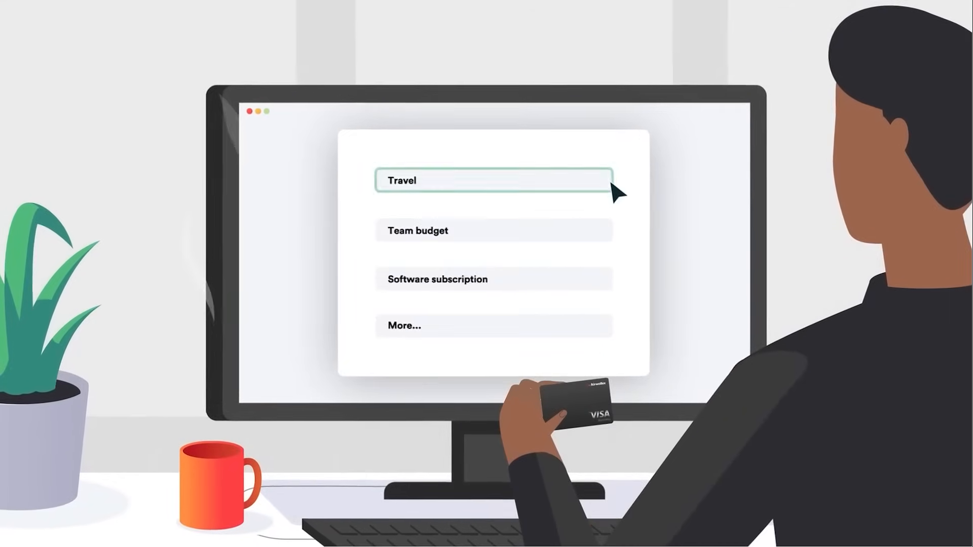
pyautogui.click(494, 279)
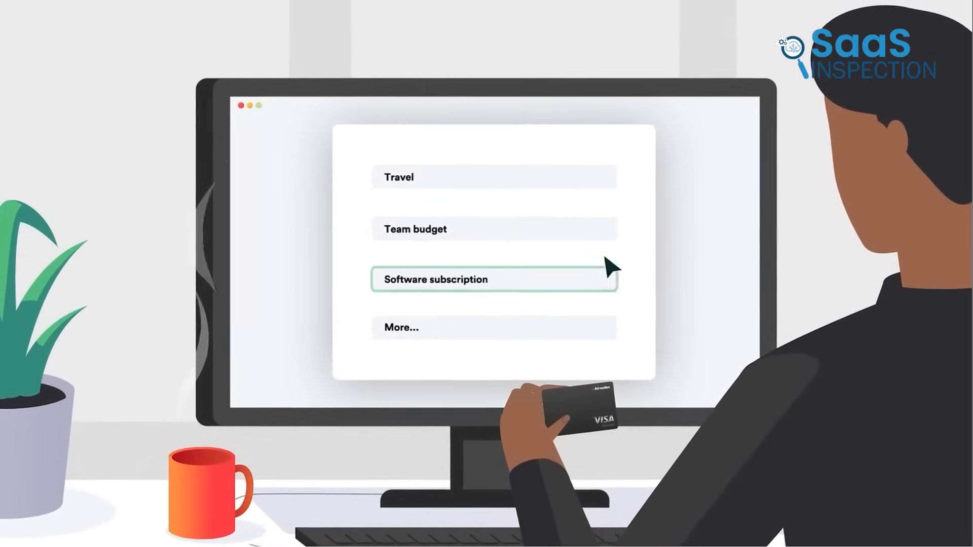
pyautogui.click(494, 280)
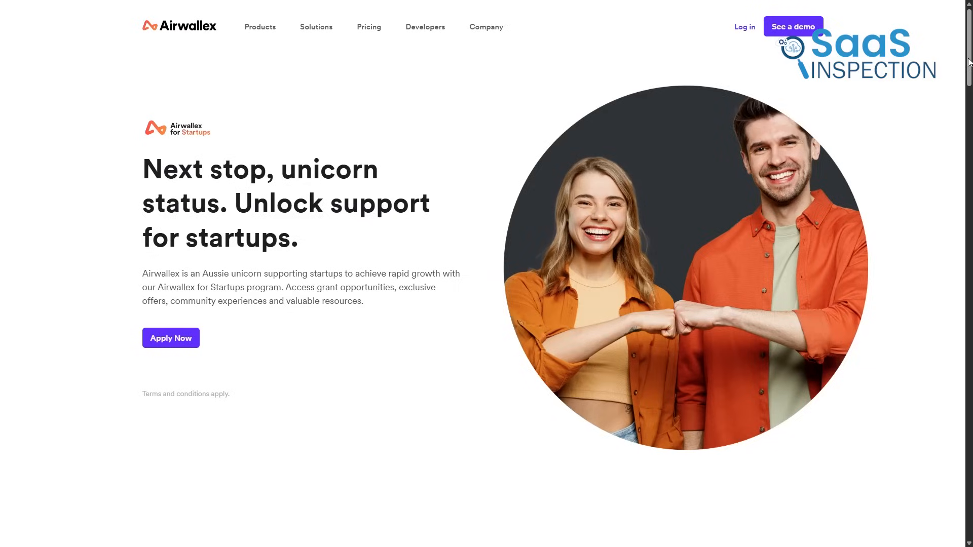
# Step: Scroll the Airwallex for Startups page down to the Airwallex Offers section
pyautogui.scroll(-3)
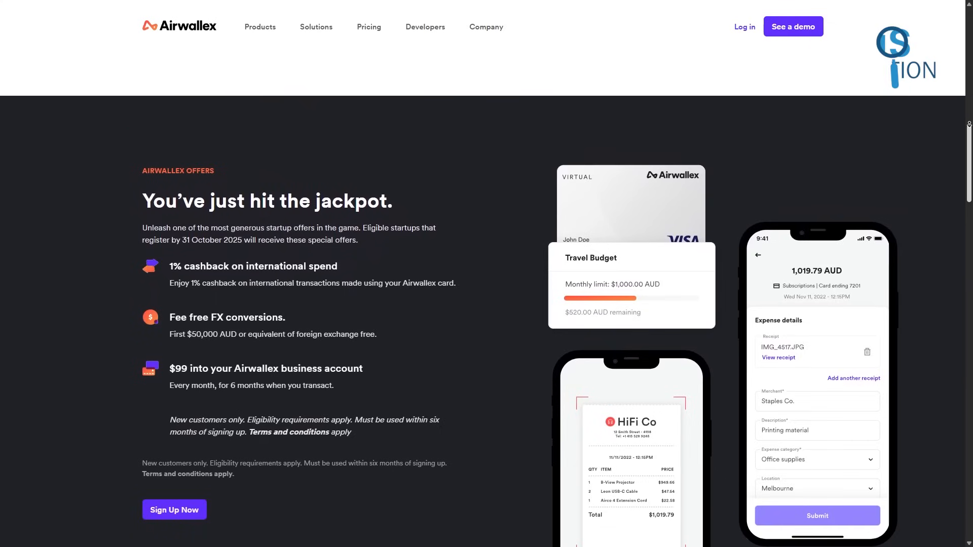
pyautogui.scroll(-3)
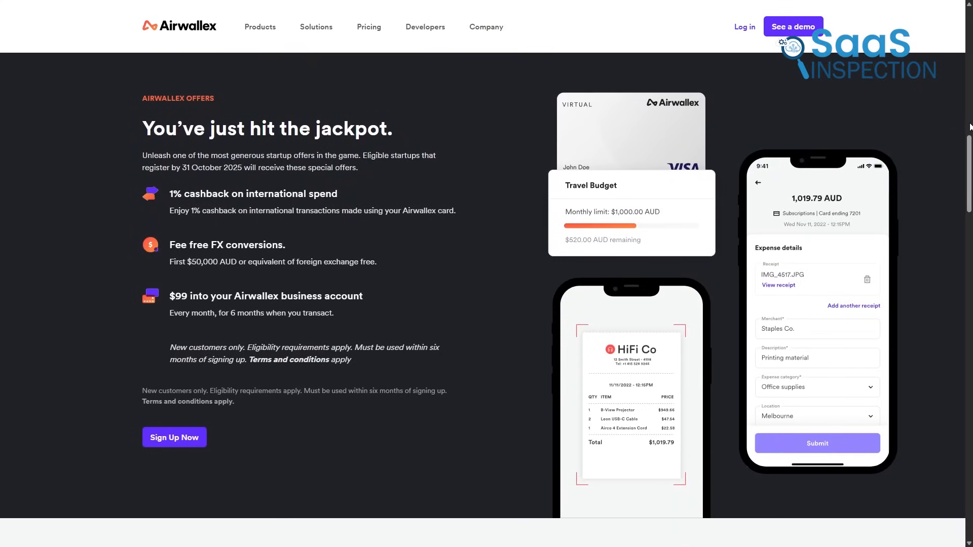